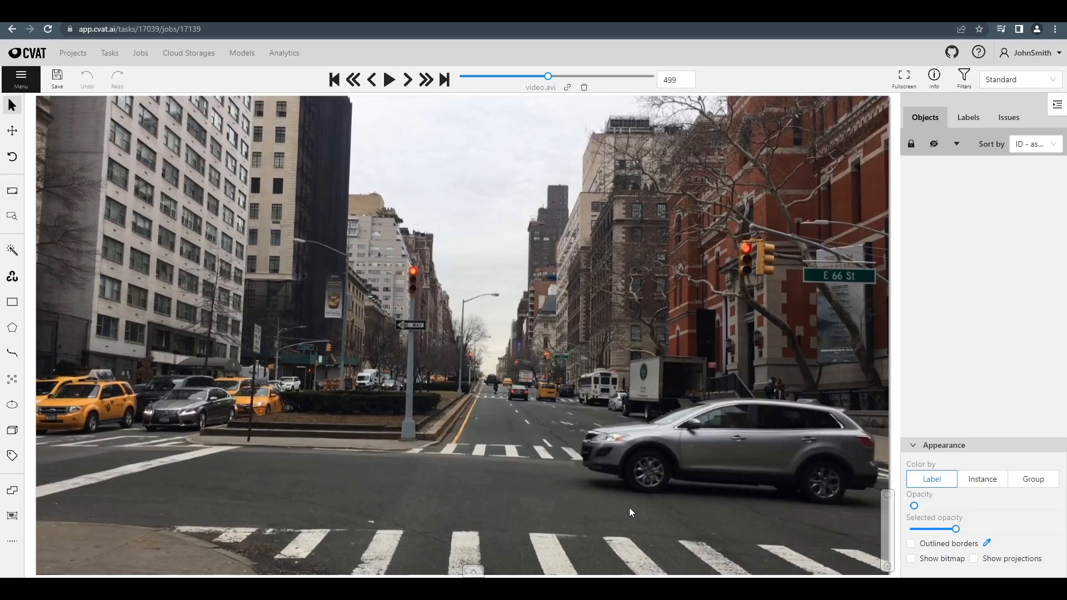
Set the player step to 10 frames in Settings and save it
left_click(1032, 52)
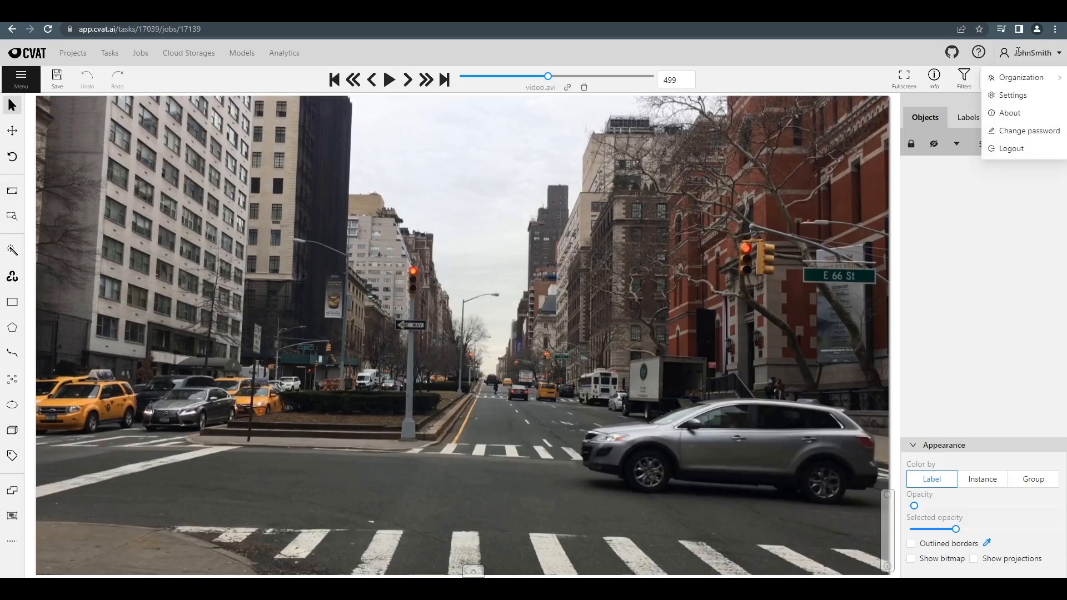
left_click(1012, 96)
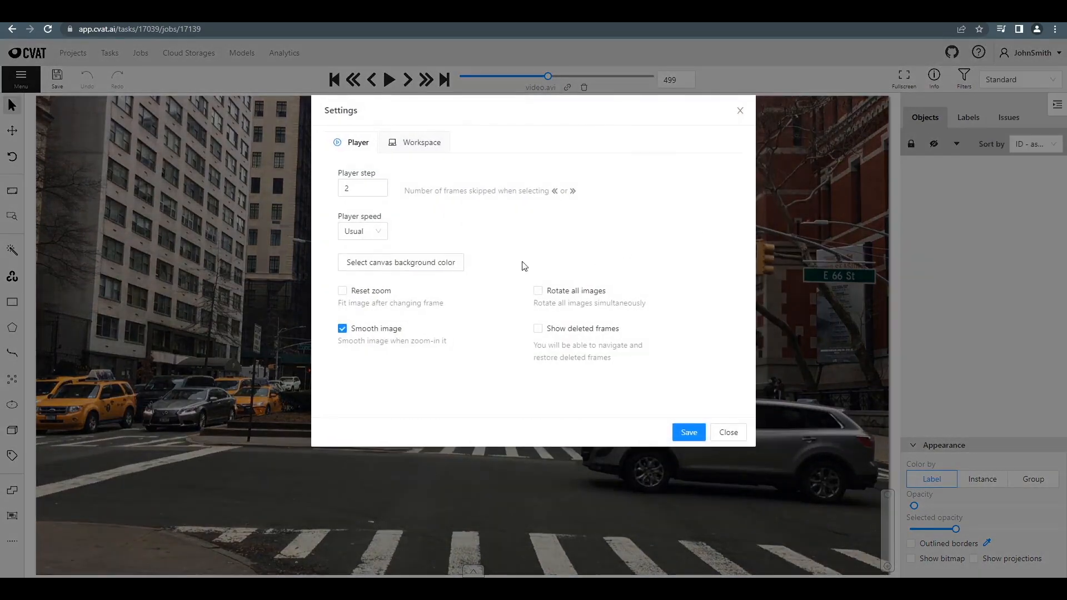
left_click(358, 187)
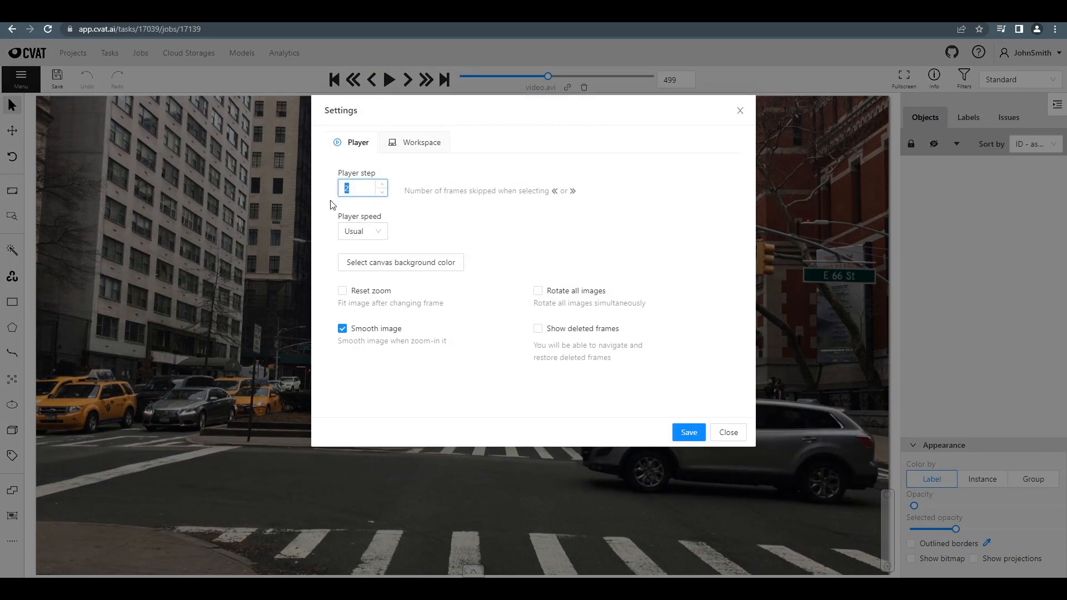
type("10")
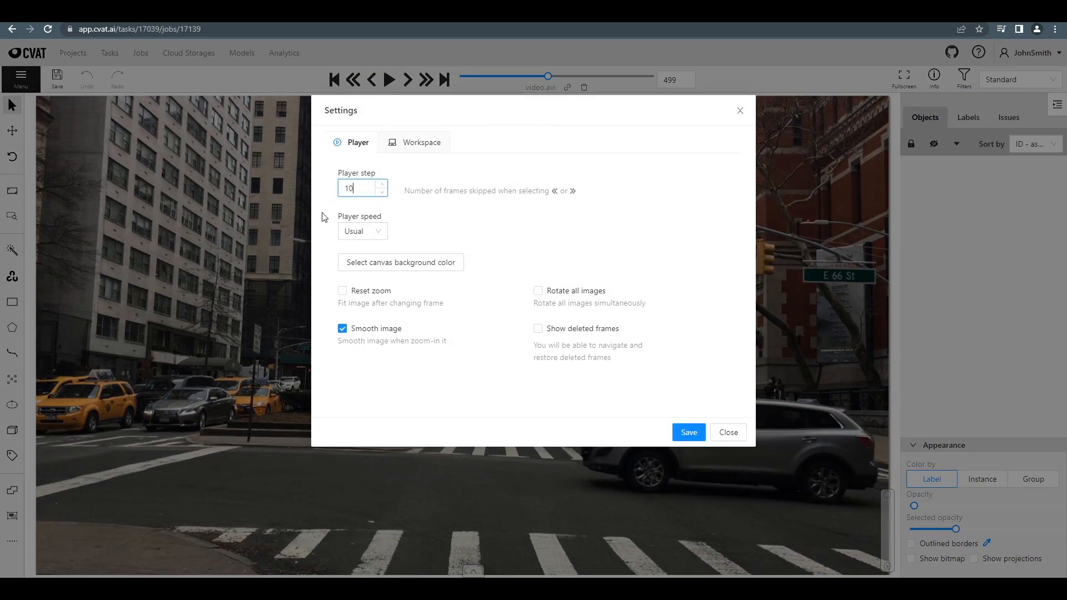
left_click(690, 433)
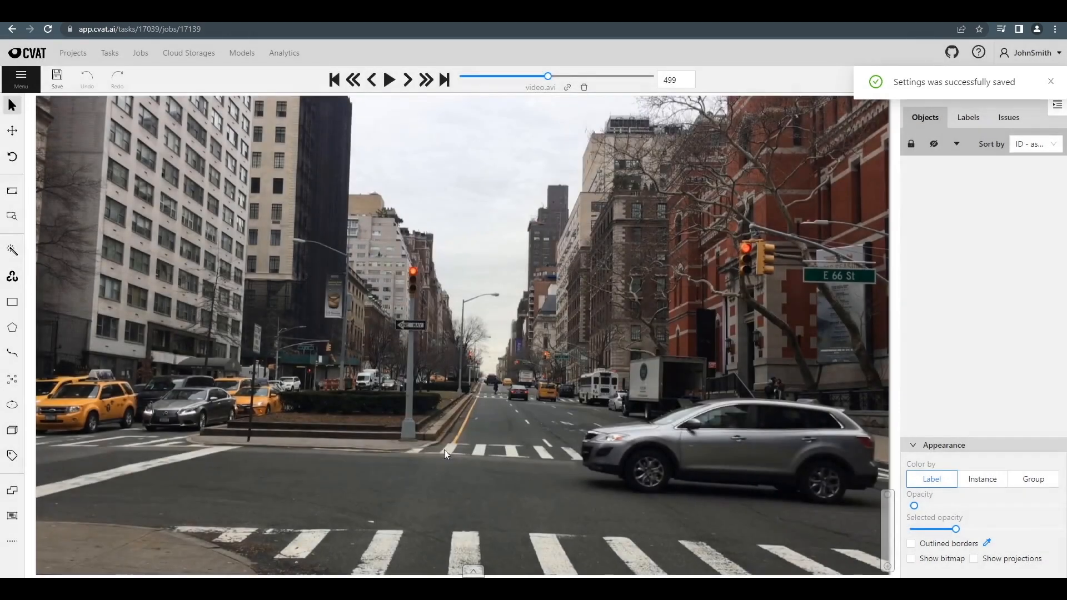
Draw a Car rectangle track around the silver SUV in the lower right of frame 499
left_click(12, 191)
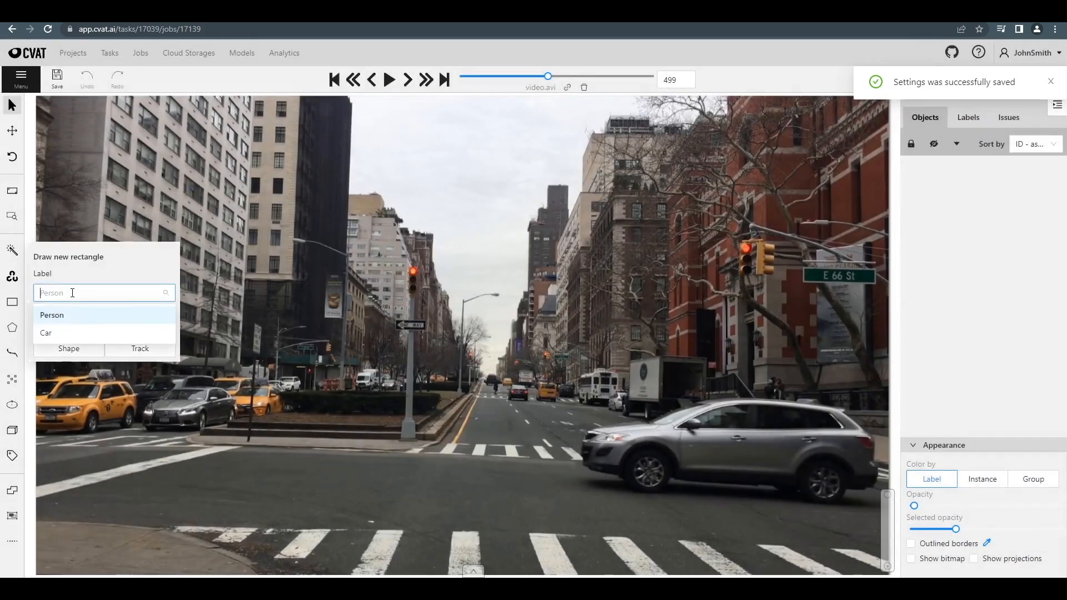
left_click(46, 333)
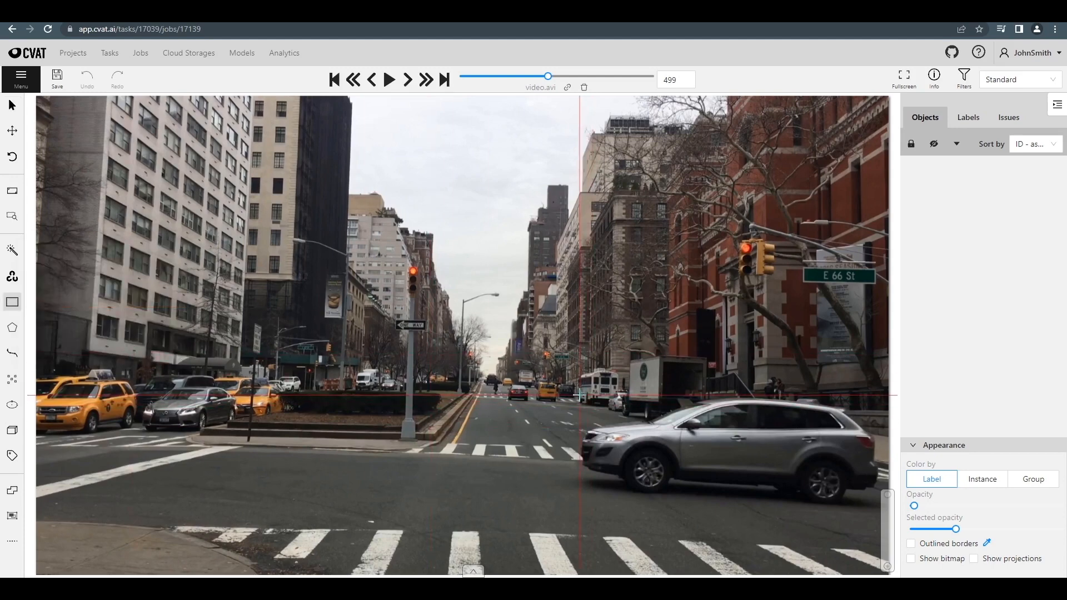
left_click_drag(580, 405, 875, 501)
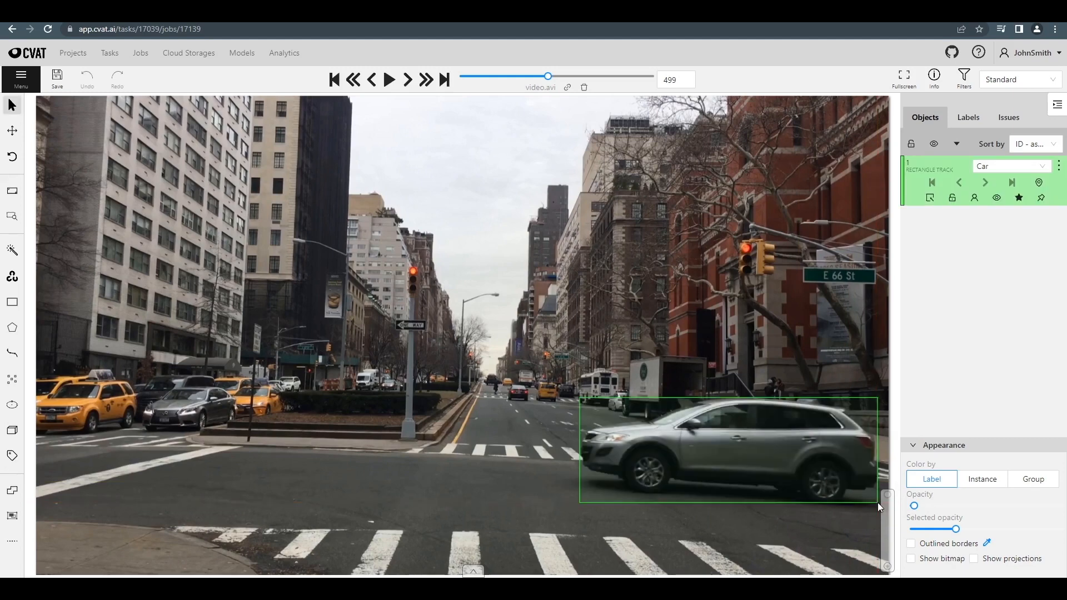
mouse_move(819, 549)
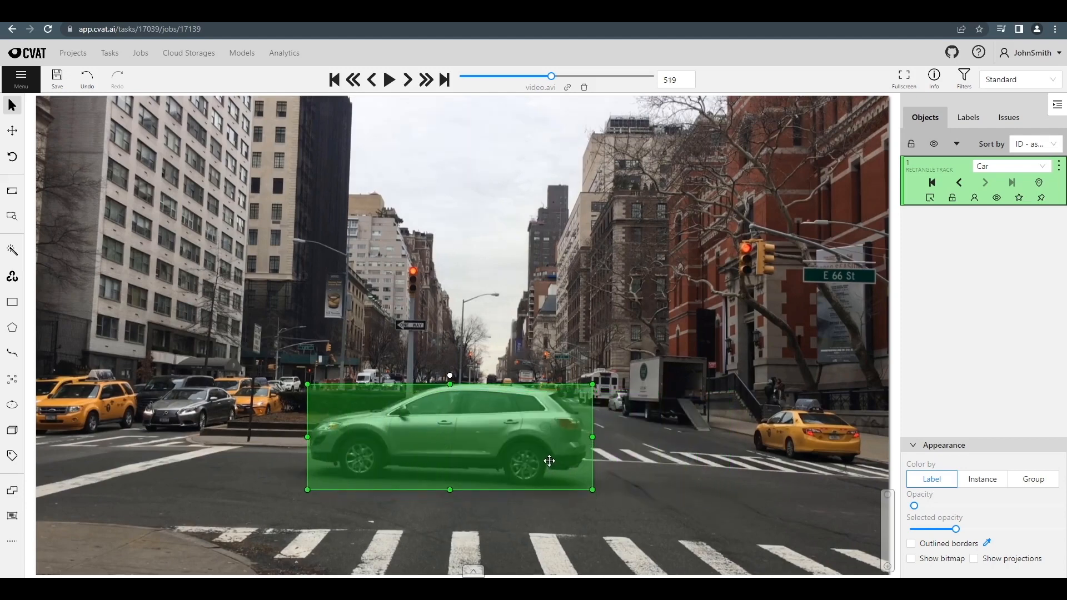
Move the Car box onto the SUV's new position, then return near the track's start
left_click_drag(592, 489, 587, 484)
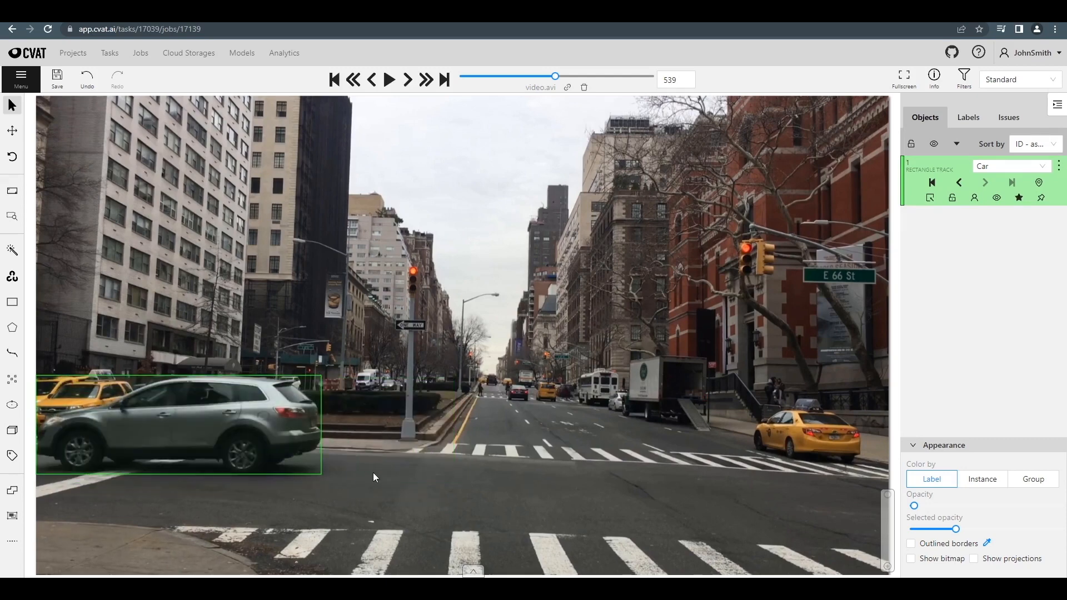
left_click(932, 182)
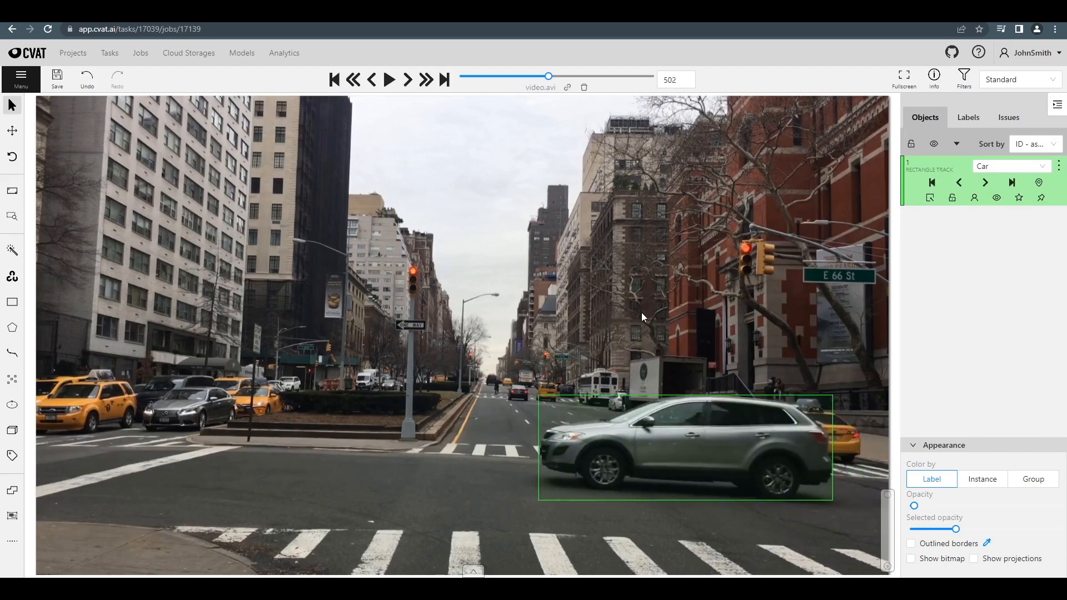
Step back and forth through frames 502-523 to check the interpolated Car box stays on the SUV
left_click(407, 80)
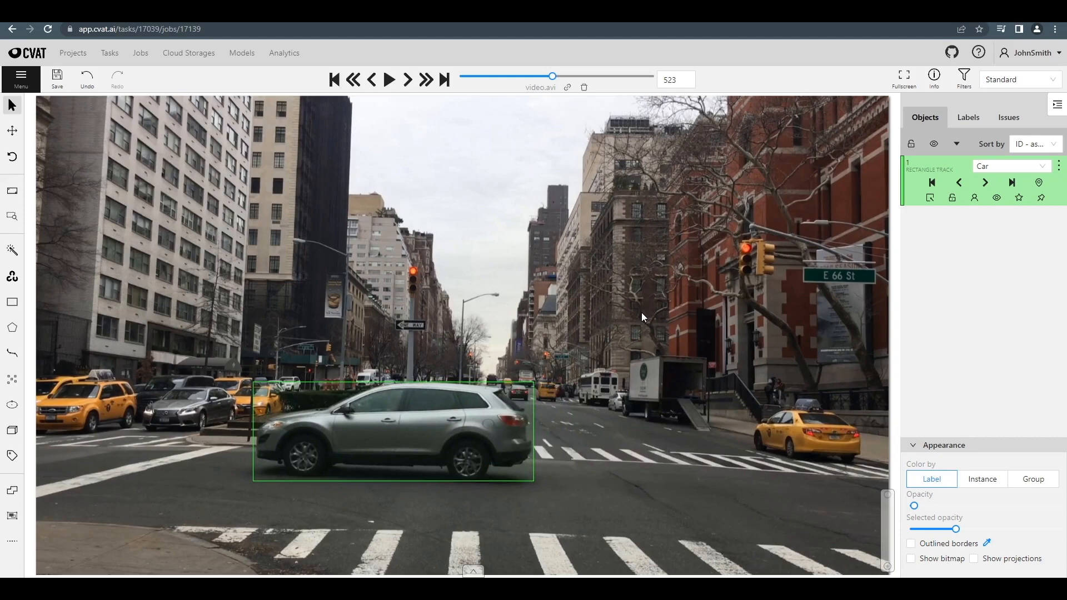
left_click(391, 80)
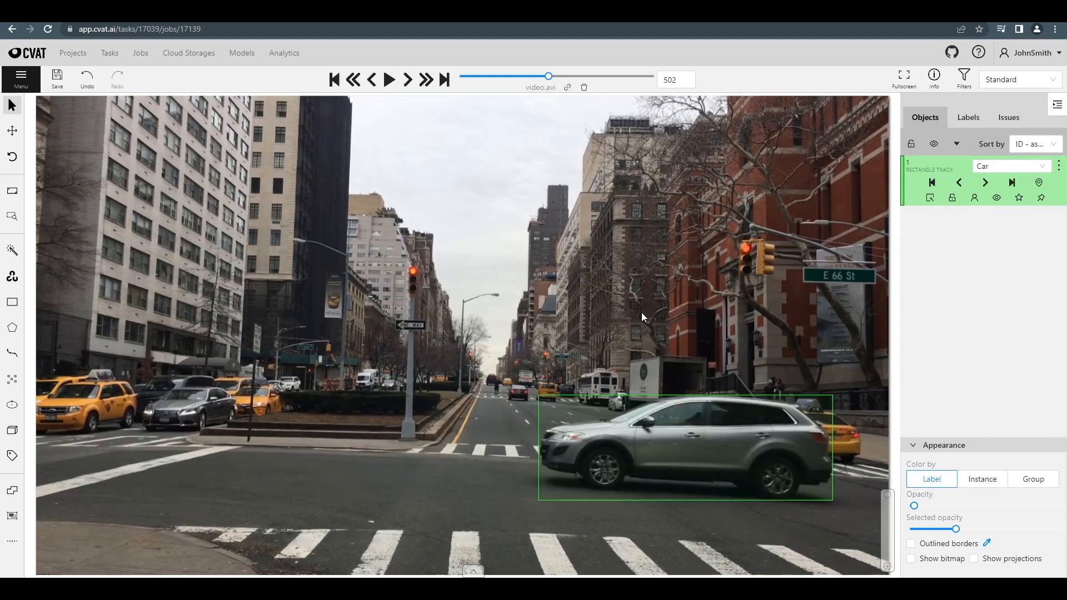
left_click(426, 80)
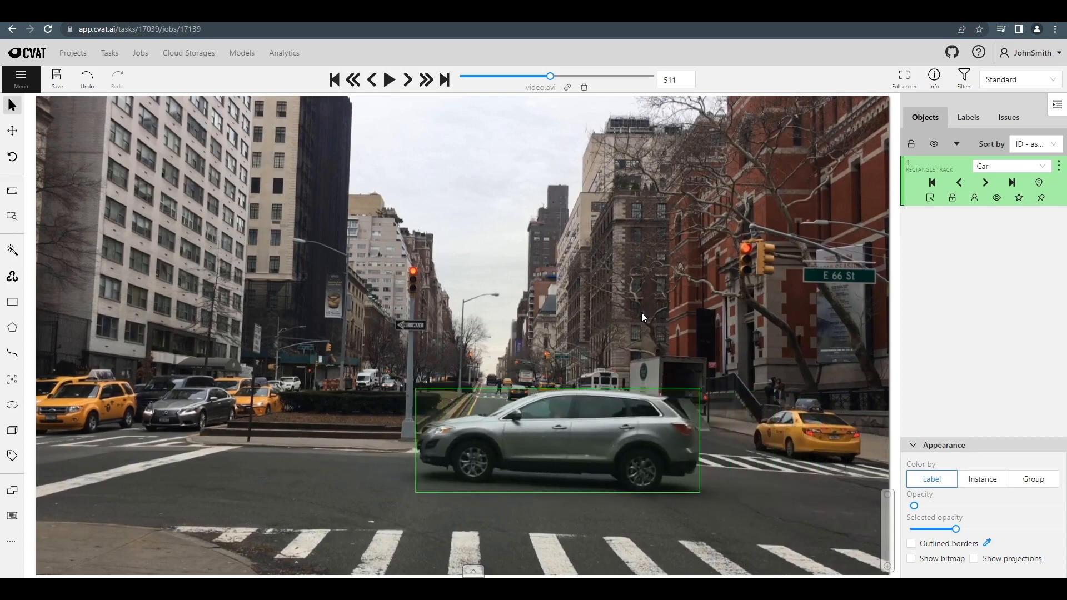
left_click(427, 79)
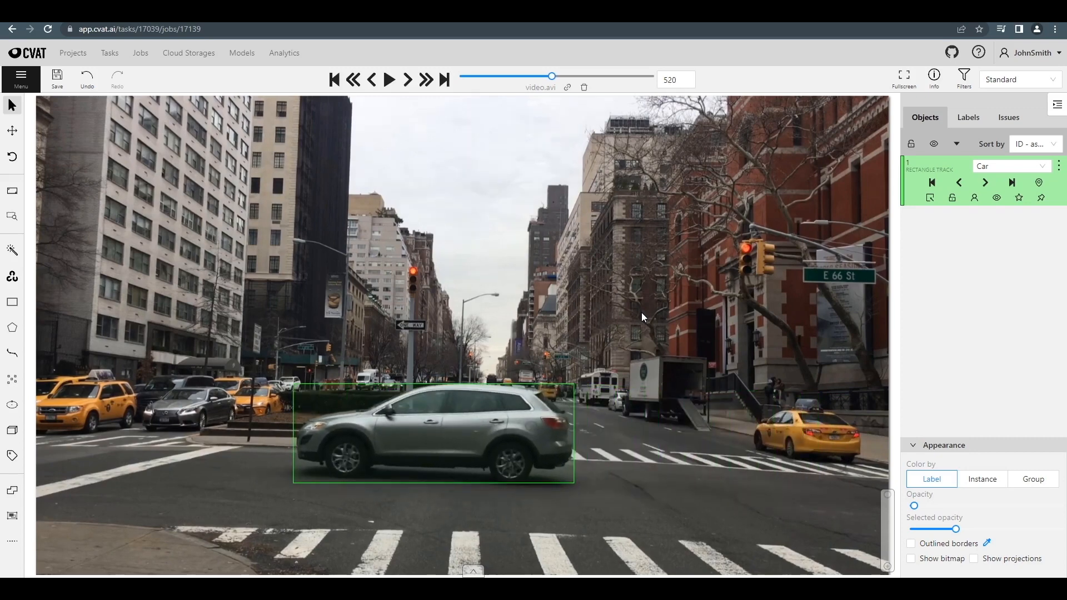
left_click(427, 81)
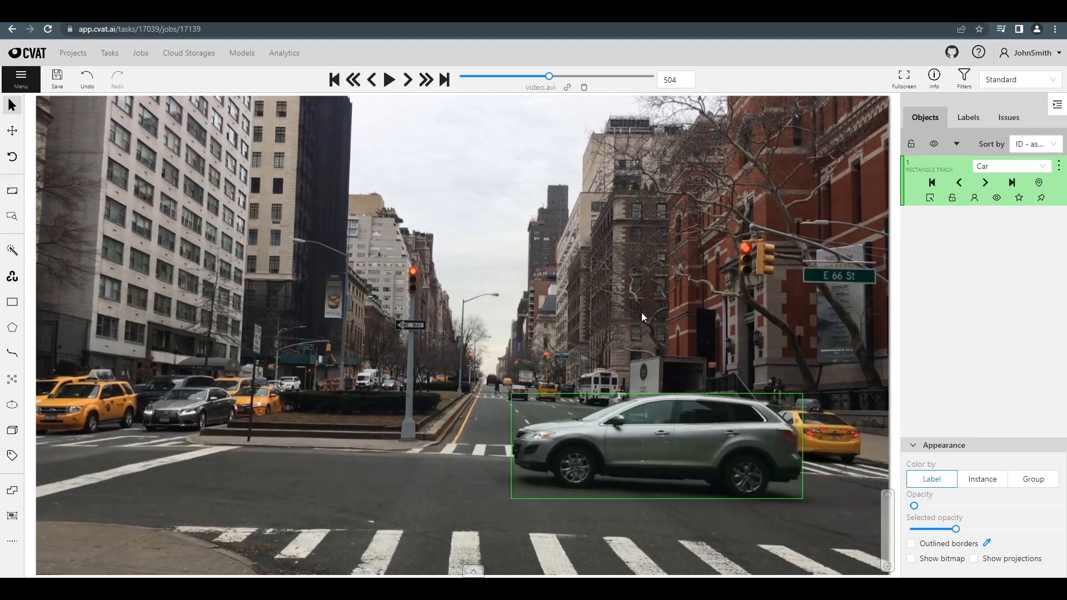
left_click(408, 80)
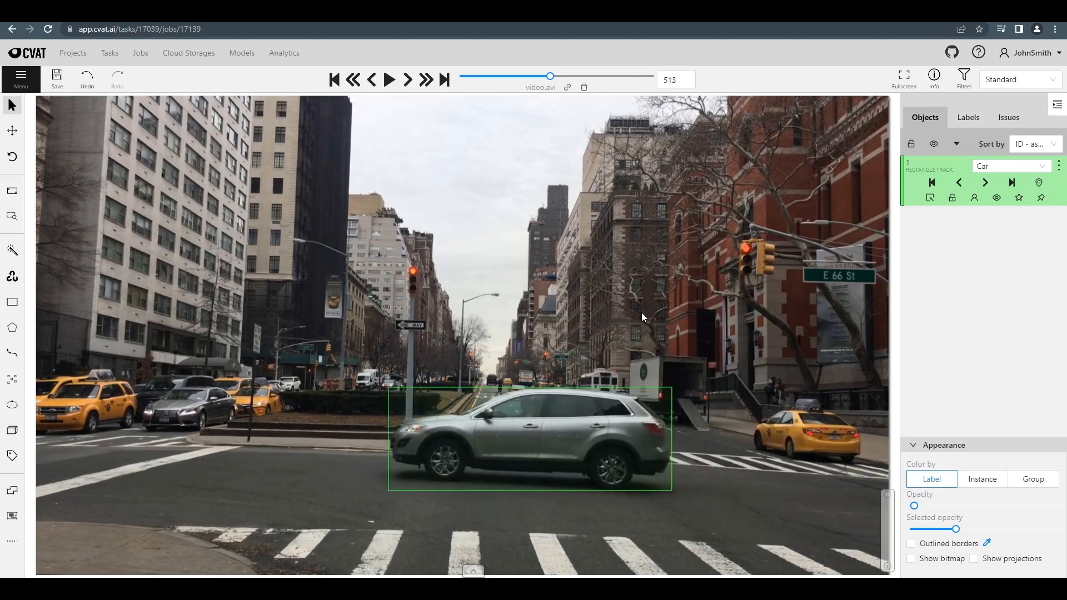
left_click(390, 80)
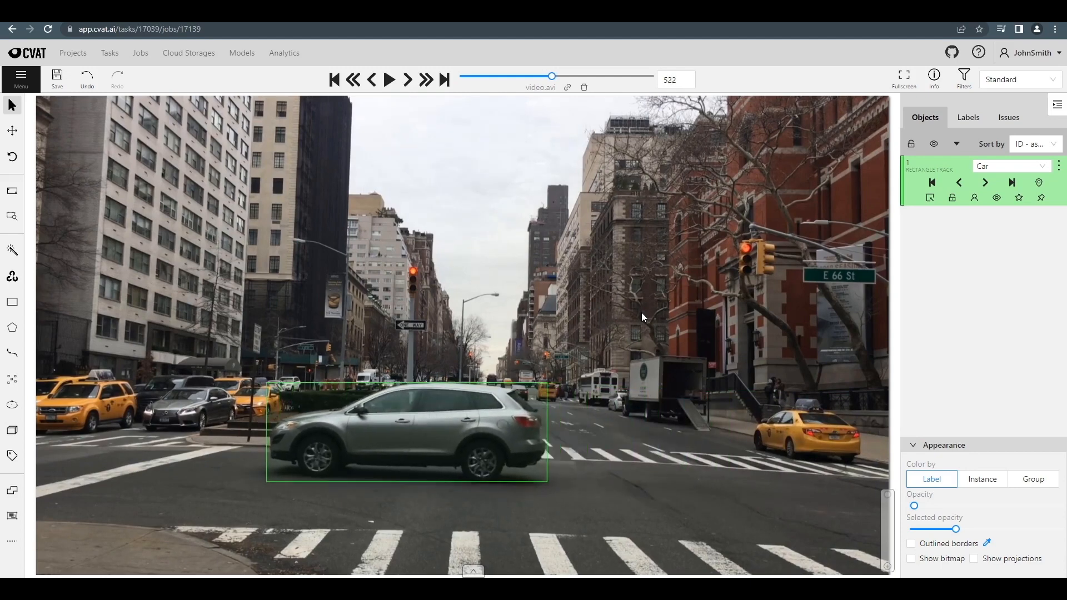